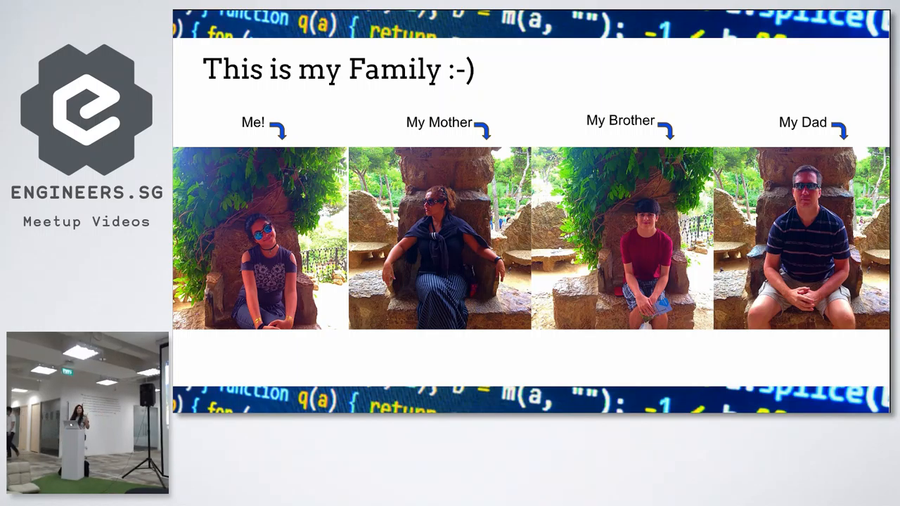
# Advance from the 'This is my Family' photos to the slide on adding Vue.
pyautogui.press('right')
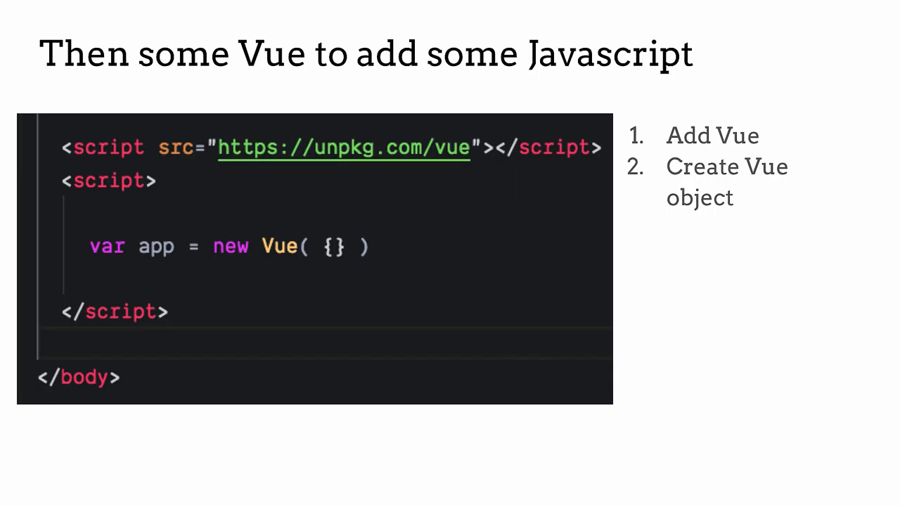
pyautogui.press('Right')
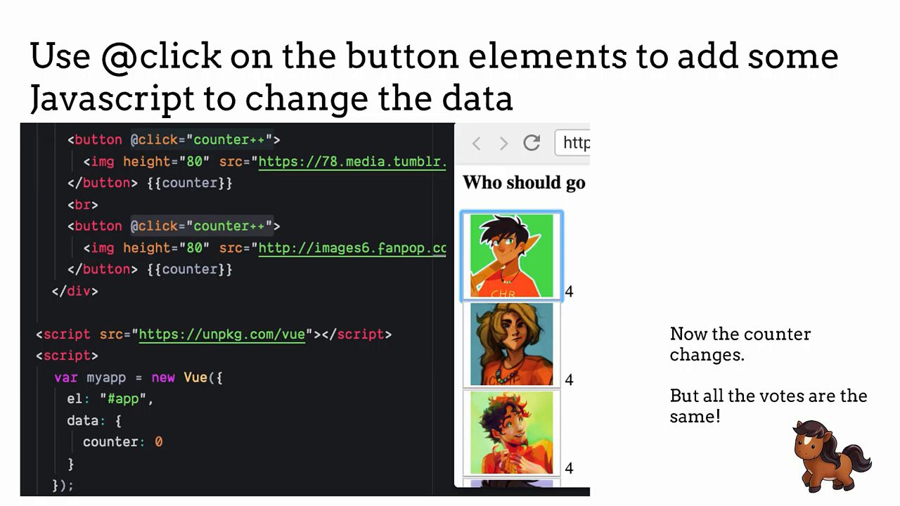
# Go forward to the 'Go show to users and gather some feedback' slide.
pyautogui.press('Right')
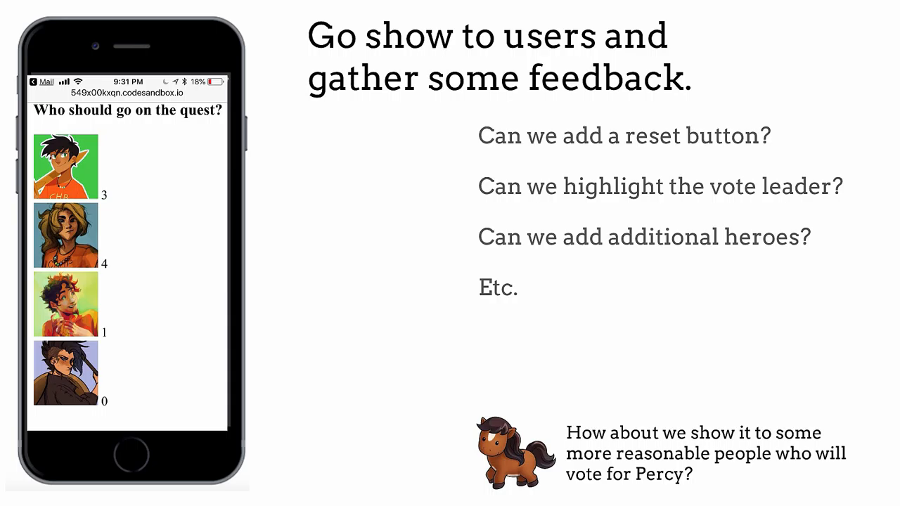
pyautogui.press('right')
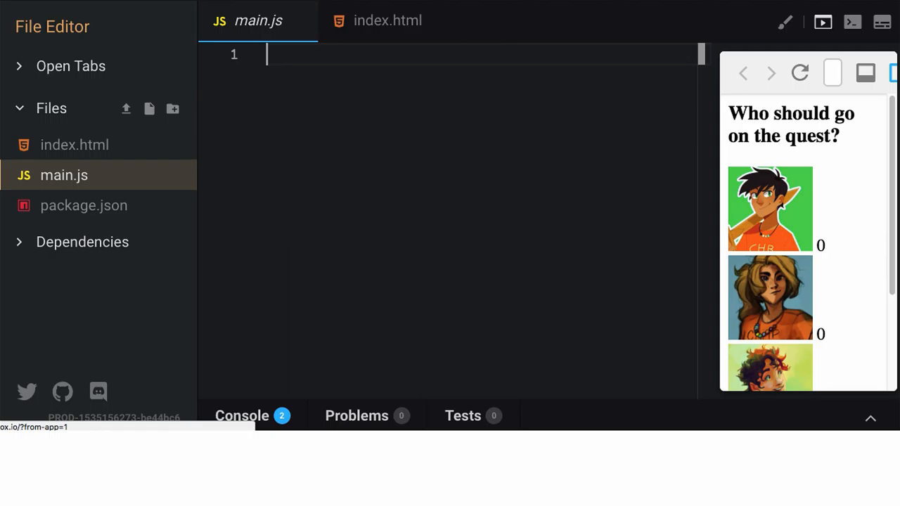
pyautogui.click(386, 21)
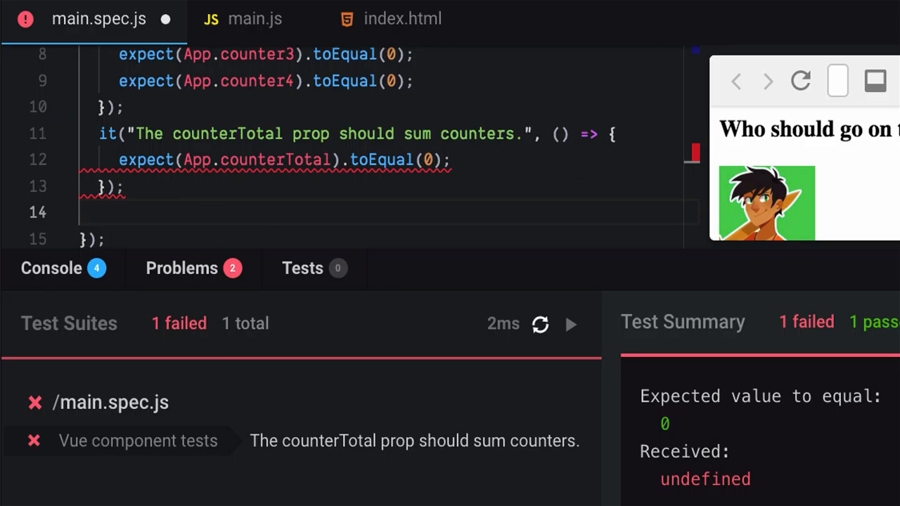
# Advance from the failing counterTotal test slide to 'counterTotal is not being updated'.
pyautogui.click(223, 114)
pyautogui.write('App.counter1++;')
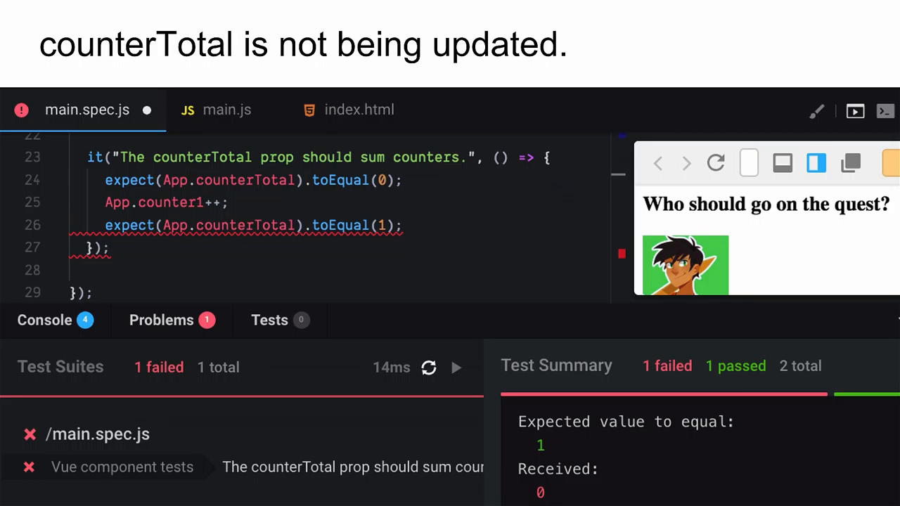
# Advance from the 'Expected 1, Received 0' slide to the 'All green!' slide.
pyautogui.click(226, 110)
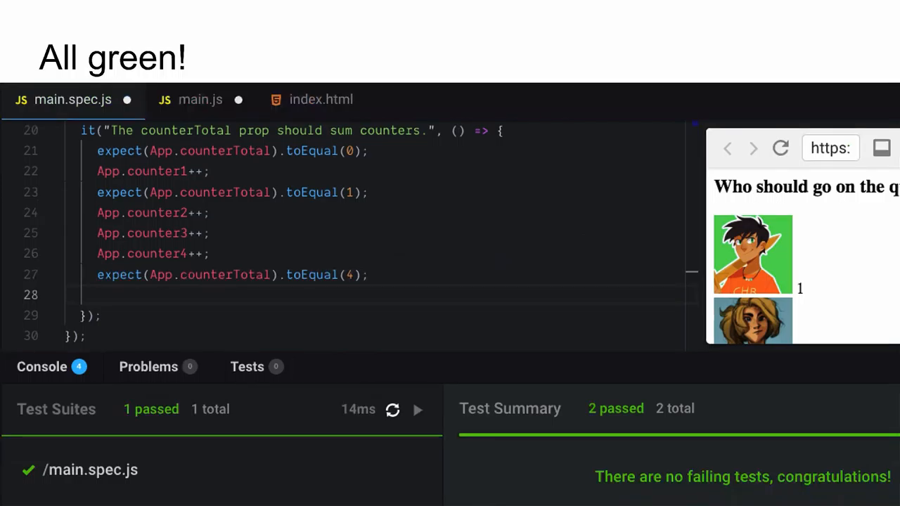
pyautogui.click(320, 99)
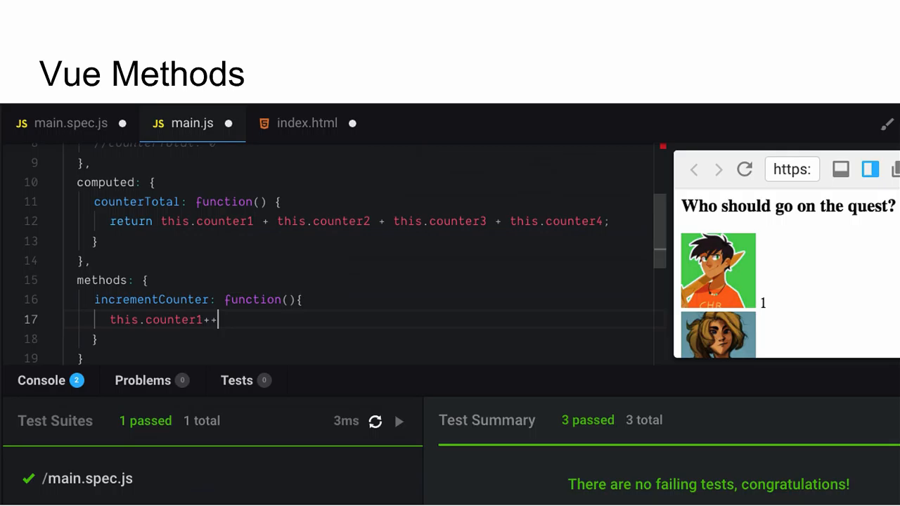
# Advance past 'Vue Methods' to the 'We can also use incrementCounter in html' slide.
pyautogui.click(305, 123)
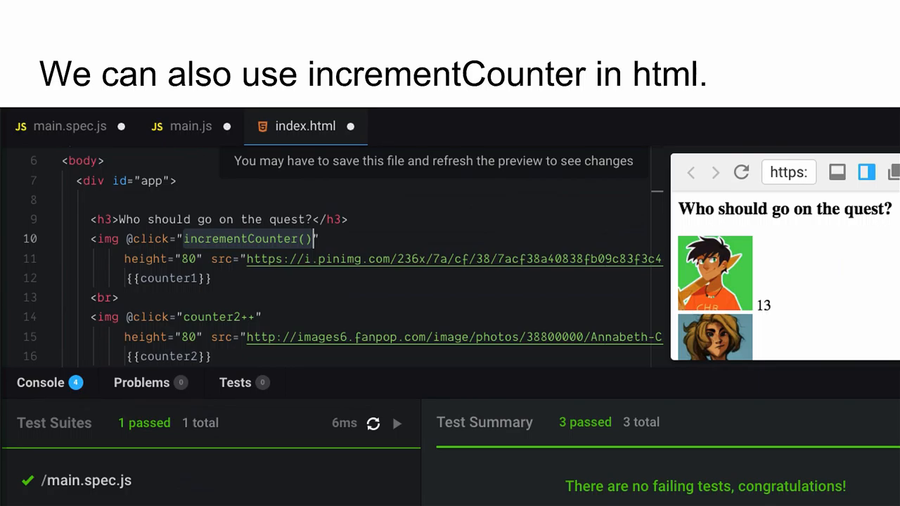
pyautogui.click(63, 127)
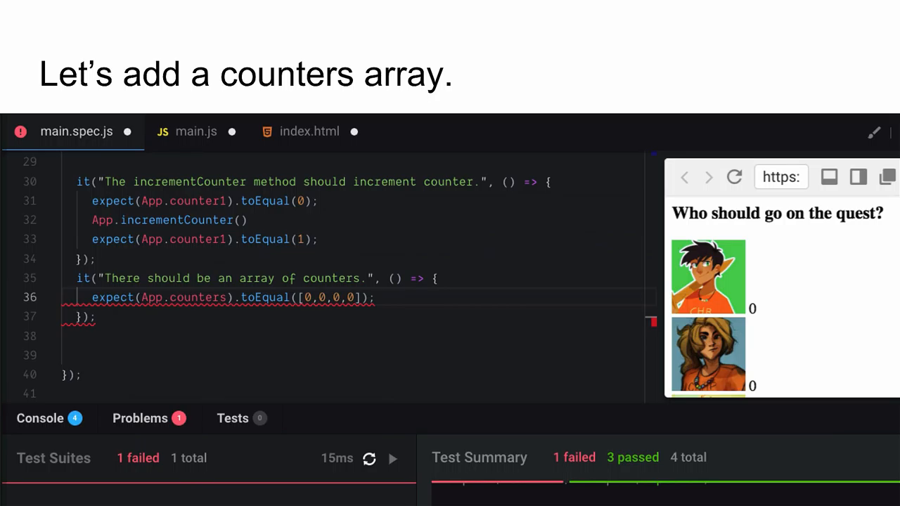
# Advance to the 'Adding counters to data' slide with counters: [0,0,0,0].
pyautogui.click(186, 83)
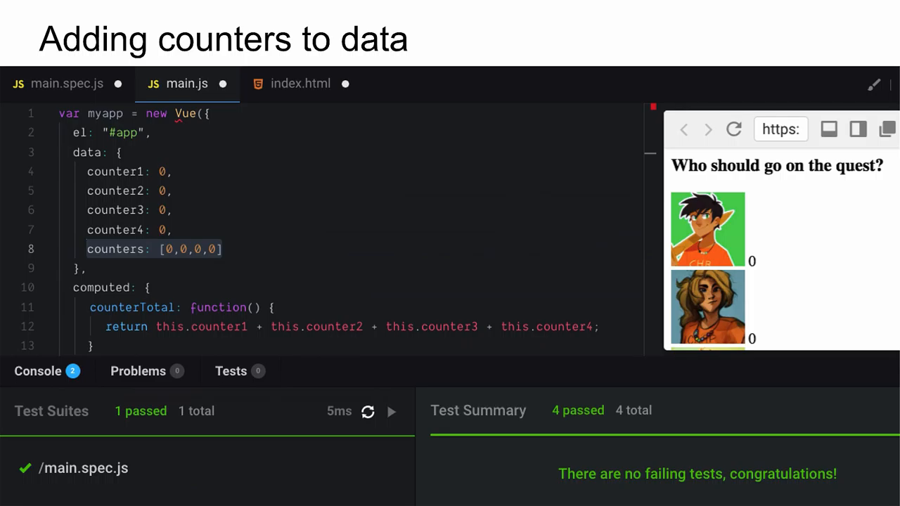
# Advance through 'All tests passing with counters' to 'Reducing our list of counters'.
pyautogui.click(300, 83)
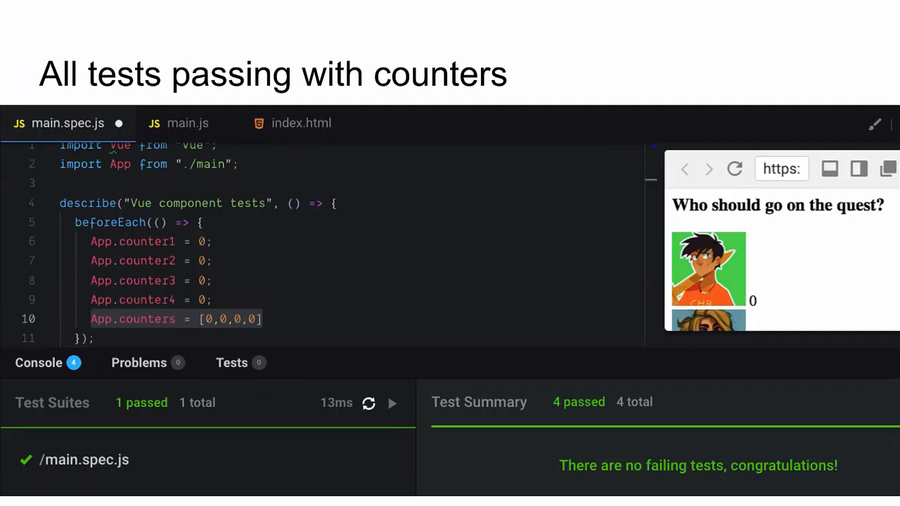
pyautogui.click(188, 122)
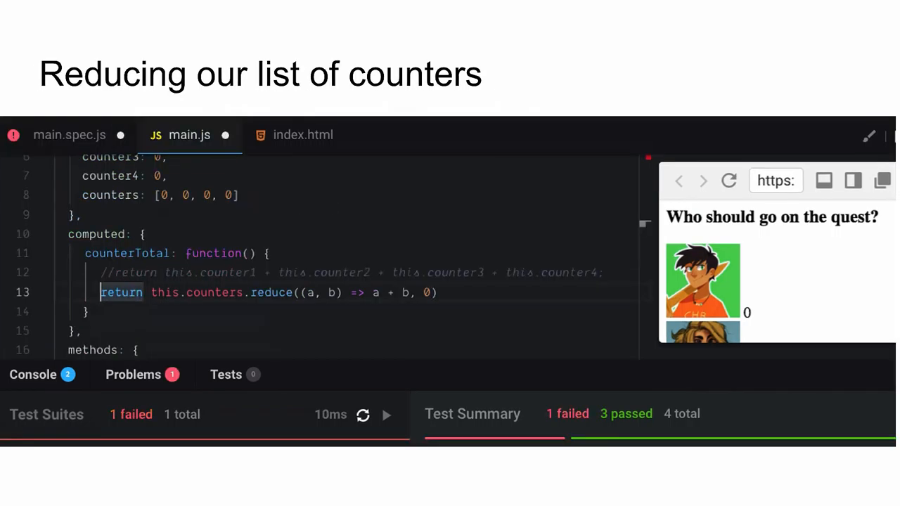